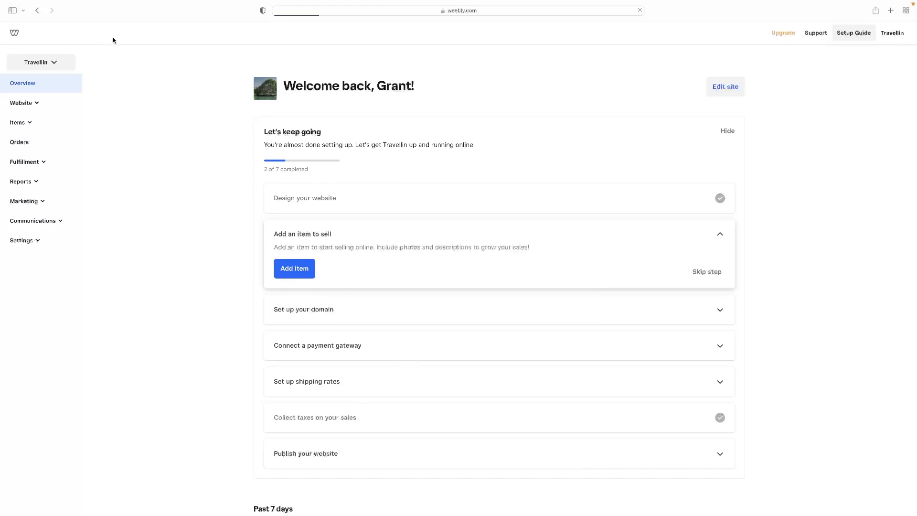
pyautogui.moveTo(742, 122)
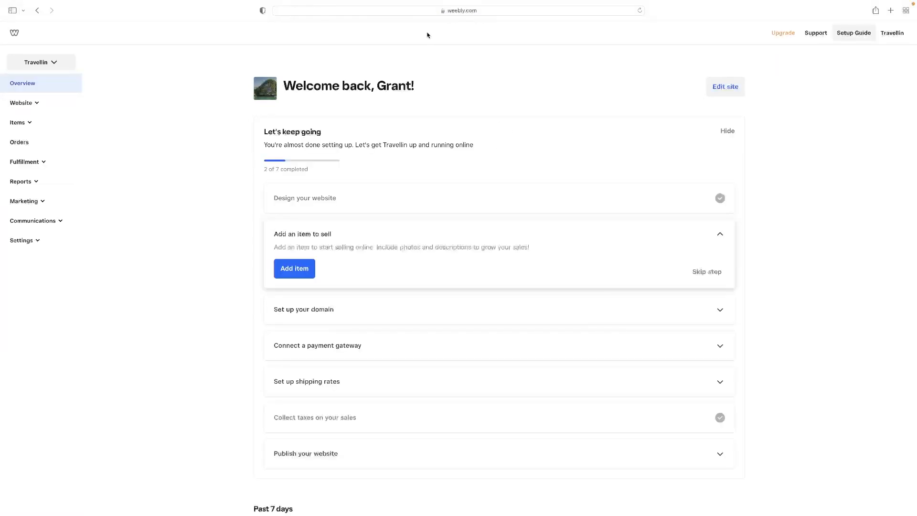
pyautogui.moveTo(1, 19)
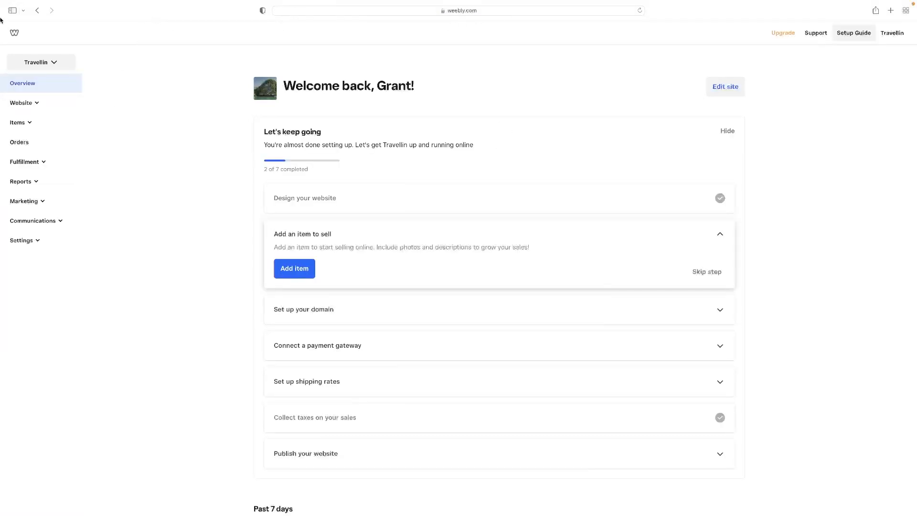
# Start a new site from the dashboard so the Select a Theme page appears.
pyautogui.click(891, 32)
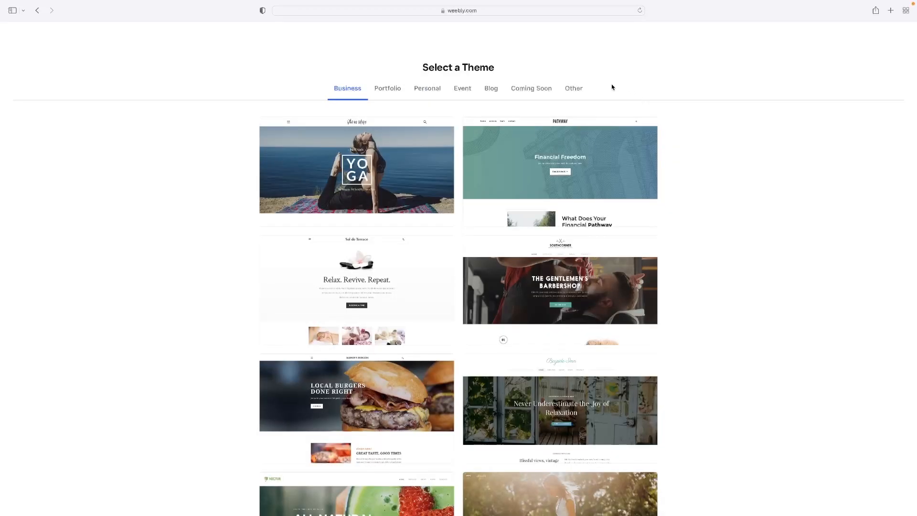
pyautogui.moveTo(377, 98)
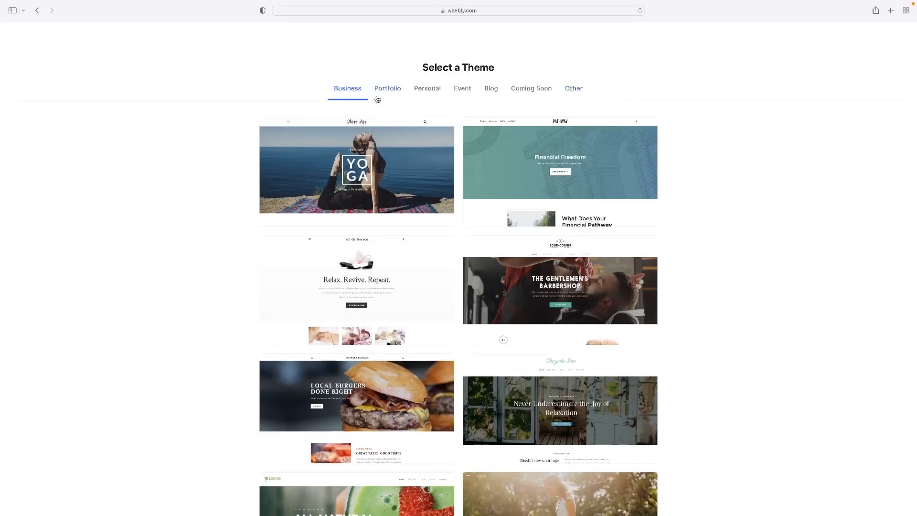
# Browse the Portfolio and Personal theme categories, returning to Portfolio for the Elijah Soul theme.
pyautogui.click(387, 88)
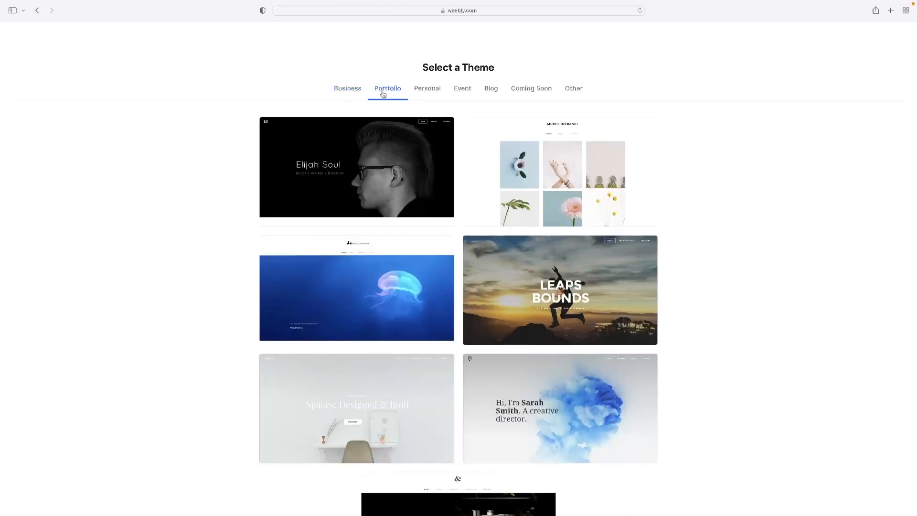
pyautogui.scroll(-3)
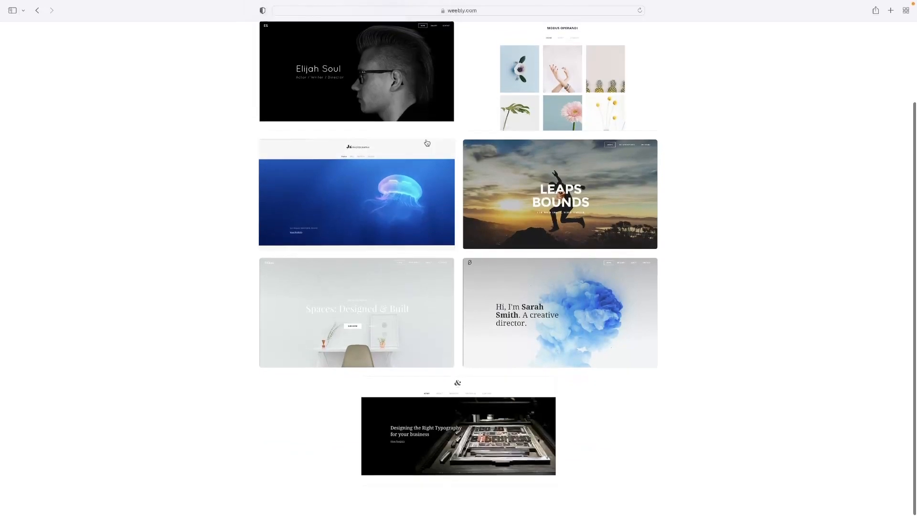
pyautogui.scroll(-3)
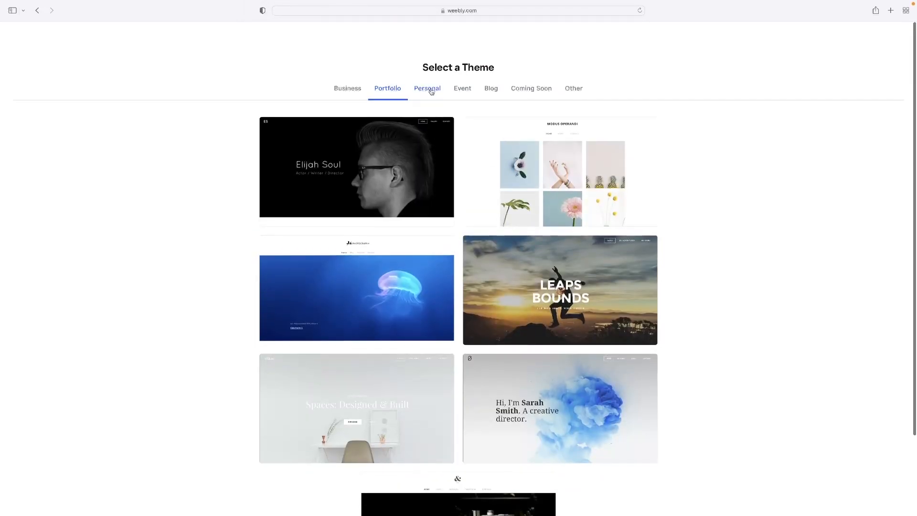
pyautogui.click(427, 88)
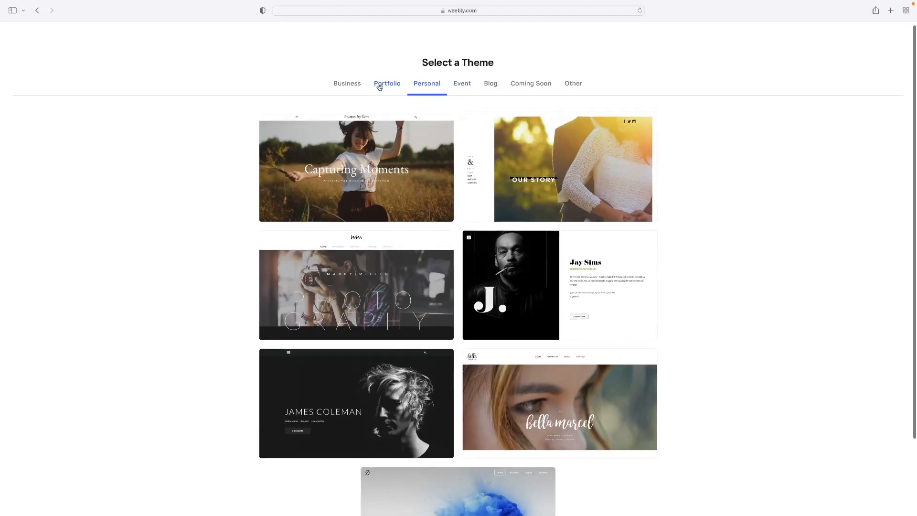
pyautogui.click(387, 83)
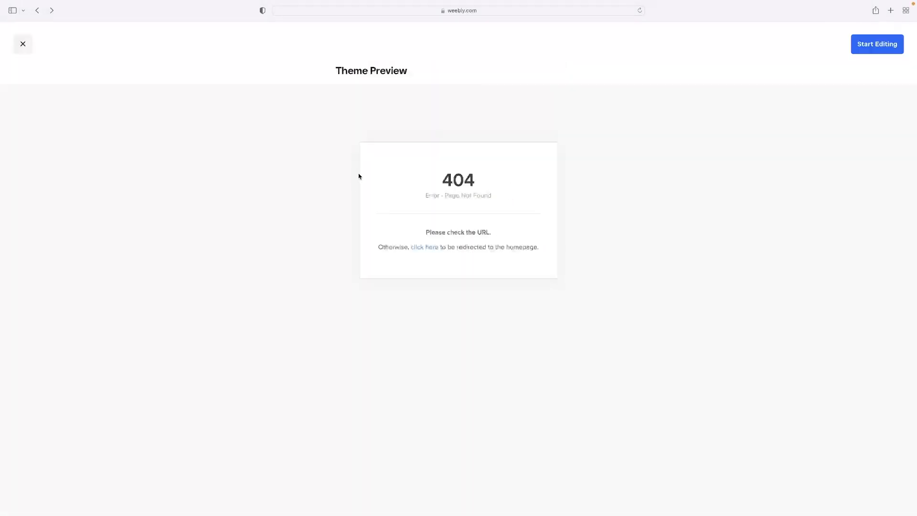
# Choose Start Editing on the Elijah Soul preview and wait for the site editor to load.
pyautogui.click(876, 44)
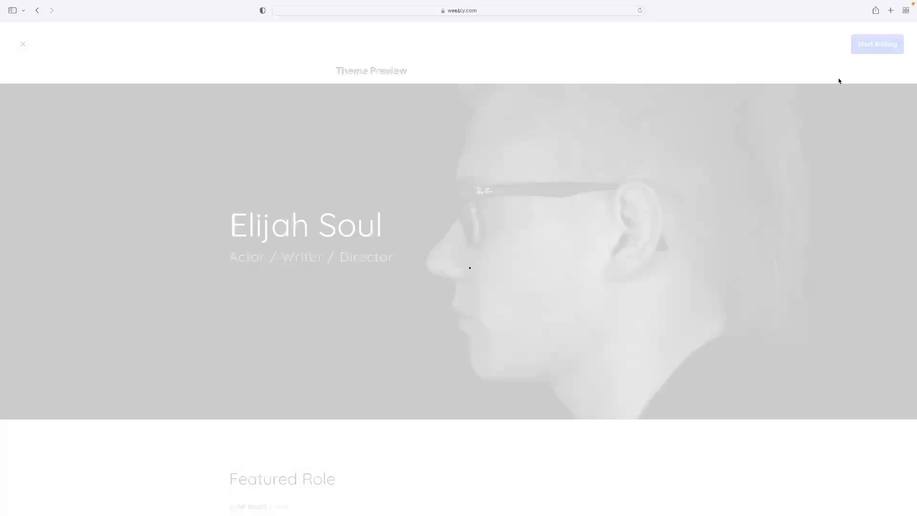
pyautogui.click(639, 10)
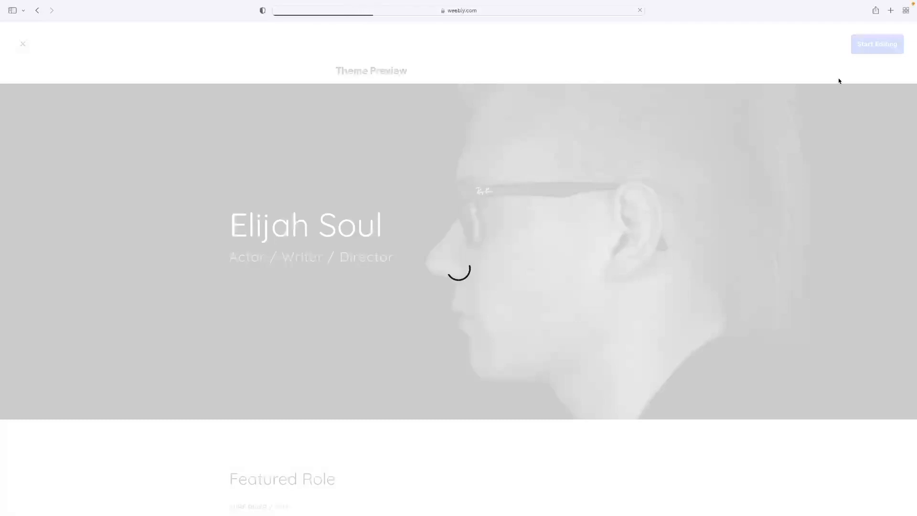
pyautogui.click(876, 44)
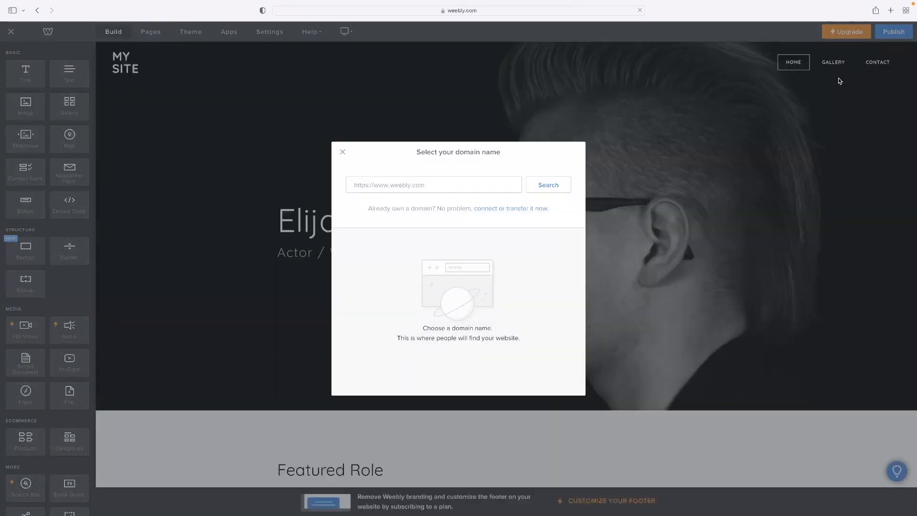
pyautogui.moveTo(382, 154)
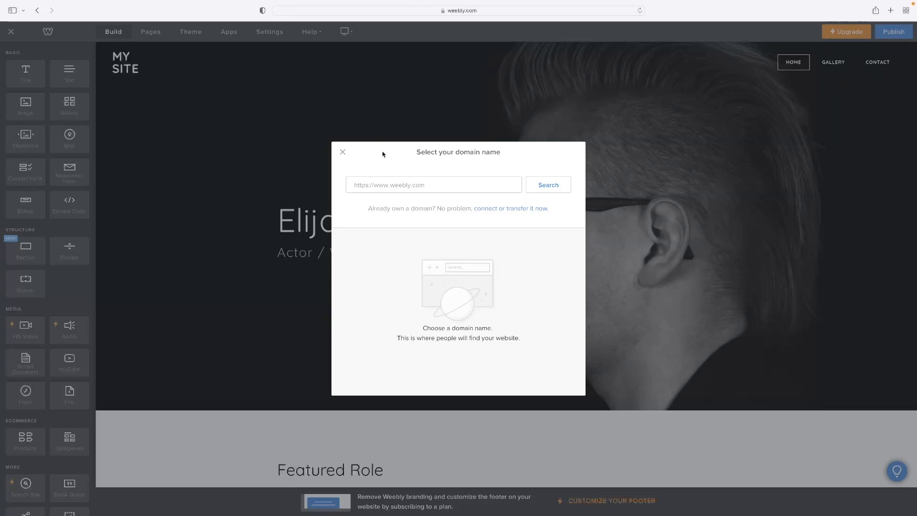
# Dismiss the Select your domain name prompt to reach the Elijah Soul home page.
pyautogui.click(433, 184)
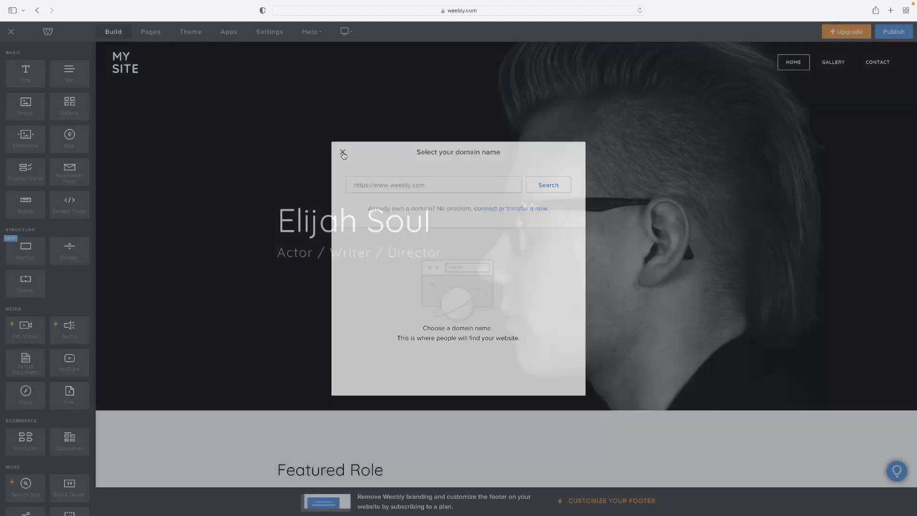
pyautogui.click(343, 154)
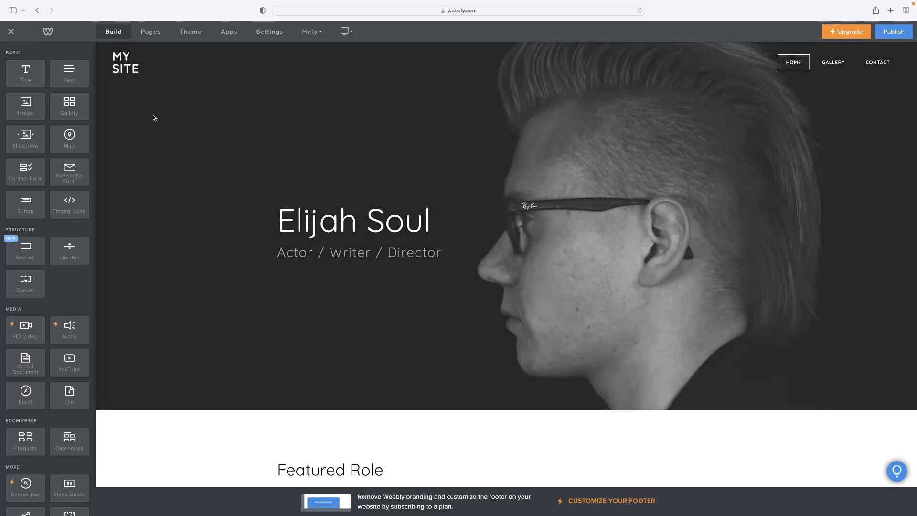
# Select the home page header, then move down to the Get In Touch section.
pyautogui.click(352, 221)
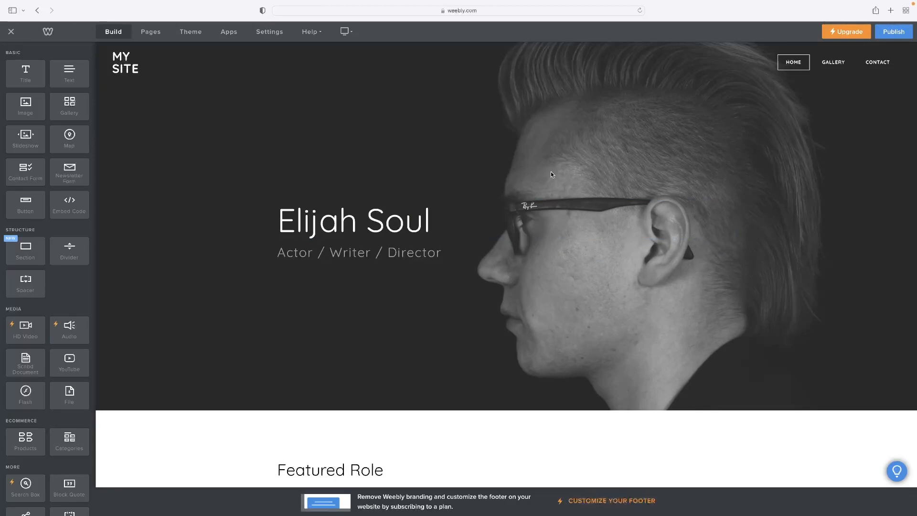
pyautogui.click(353, 221)
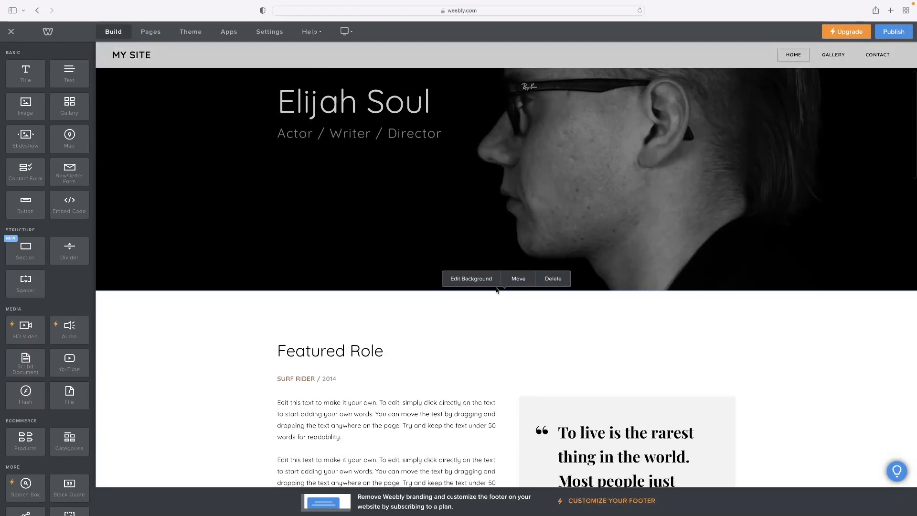
pyautogui.scroll(-3)
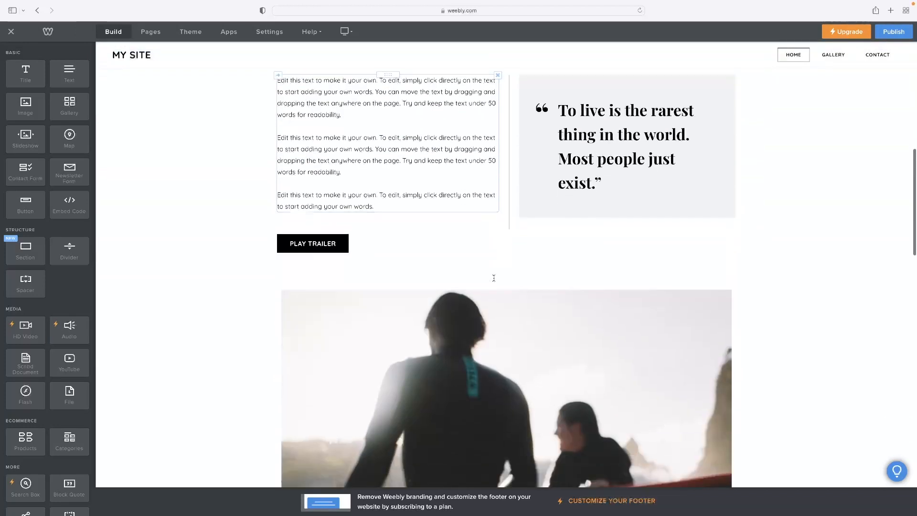
pyautogui.scroll(-3)
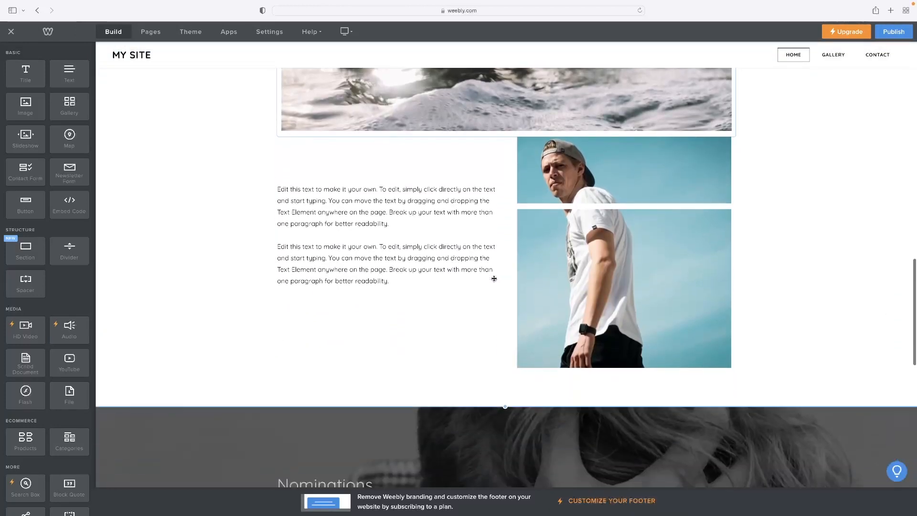
pyautogui.scroll(-3)
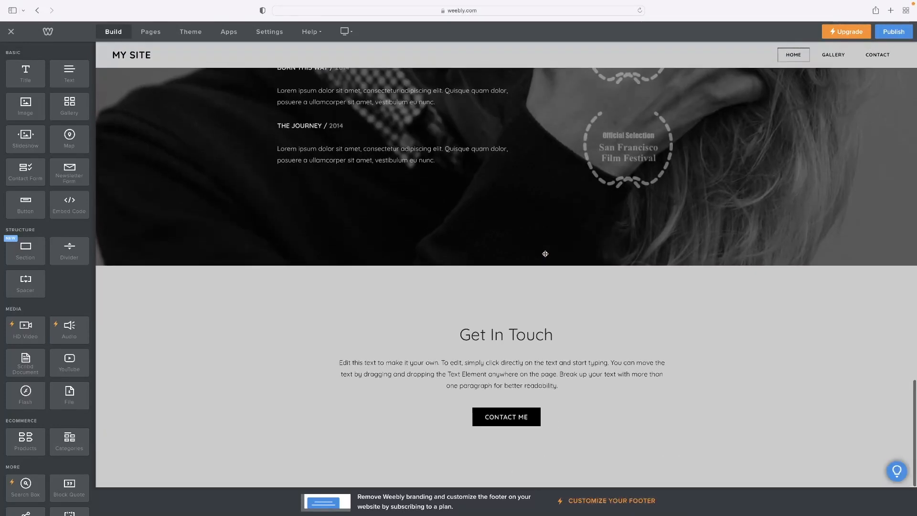
# Bring up the Button settings popup for the Contact Me button.
pyautogui.click(505, 416)
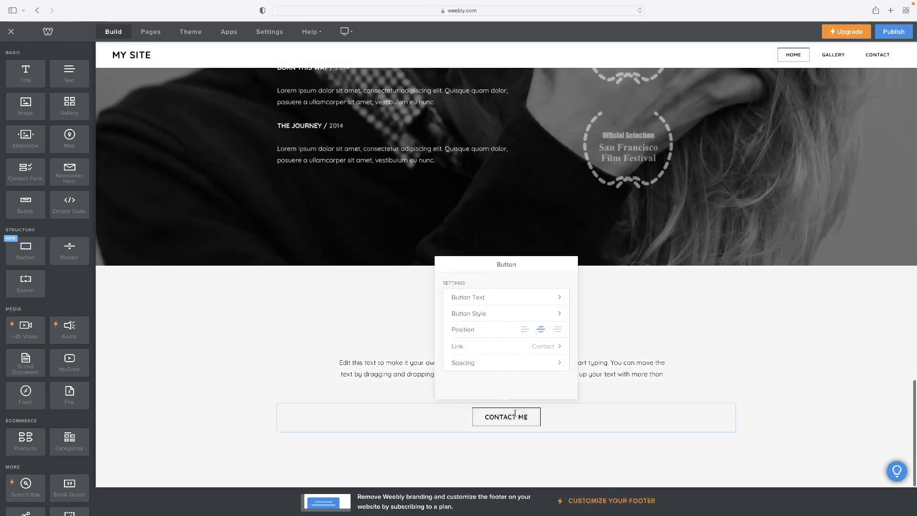
pyautogui.click(540, 328)
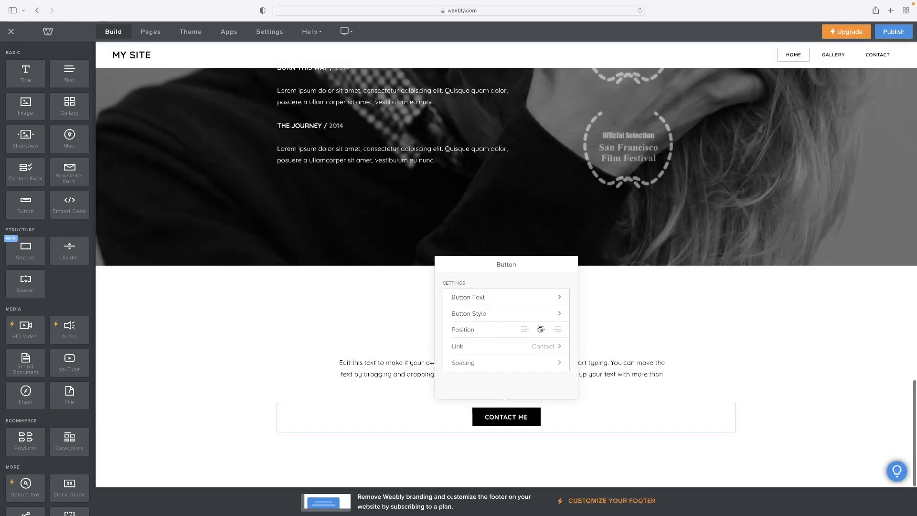
pyautogui.click(540, 328)
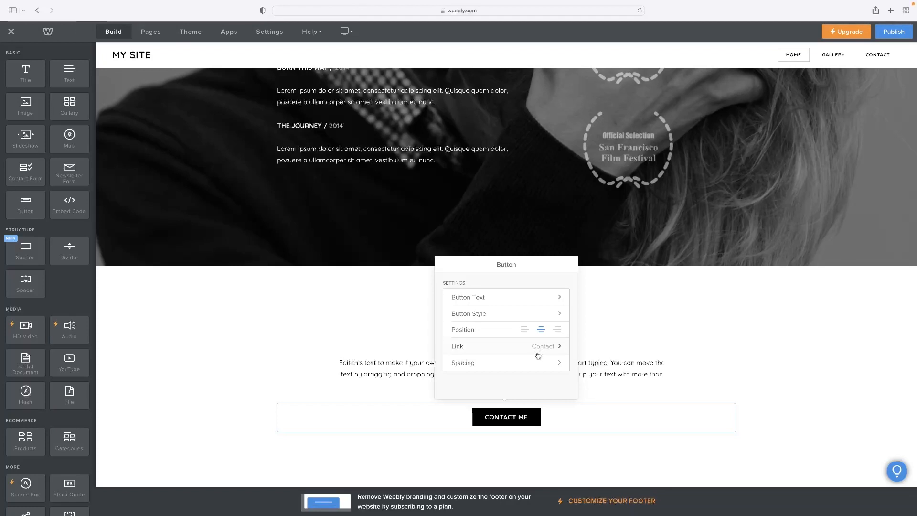
pyautogui.scroll(-3)
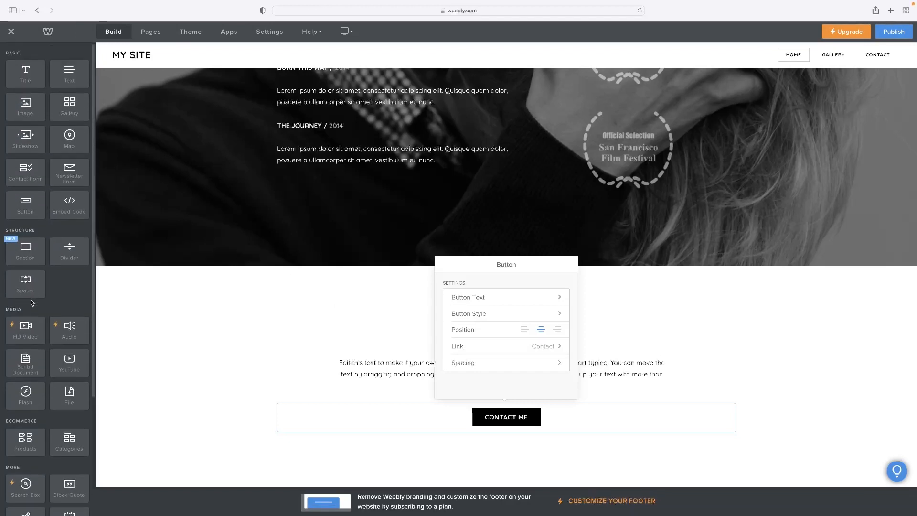
pyautogui.moveTo(85, 125)
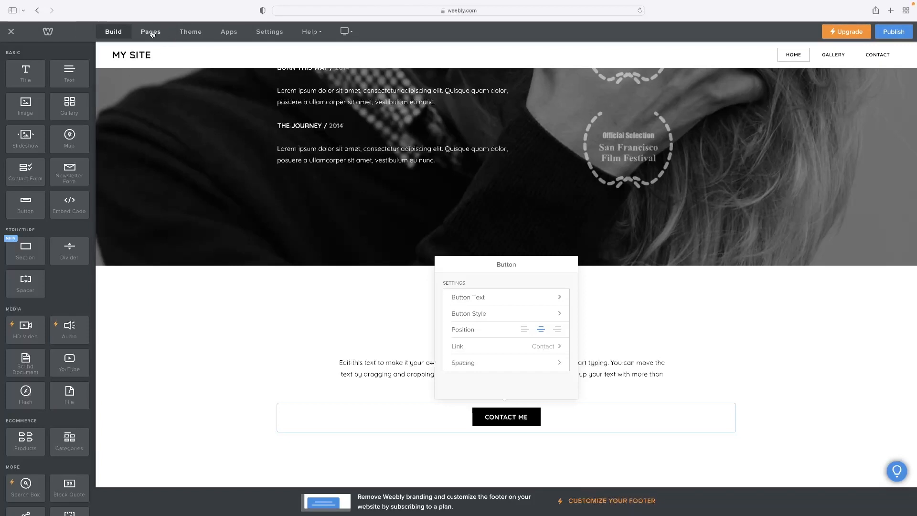
# Review the Pages list including Gallery's settings, adding a Blog page beside Home, Gallery and Contact.
pyautogui.click(150, 32)
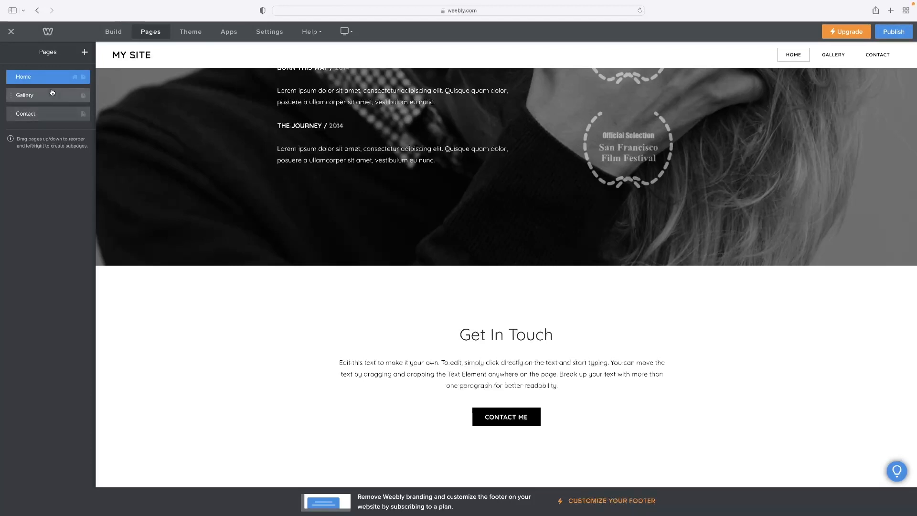
pyautogui.click(25, 94)
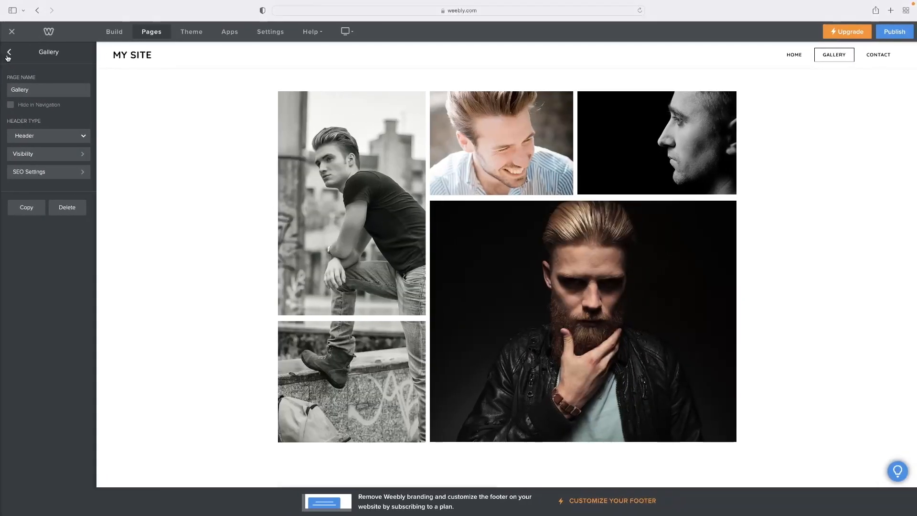
pyautogui.click(9, 51)
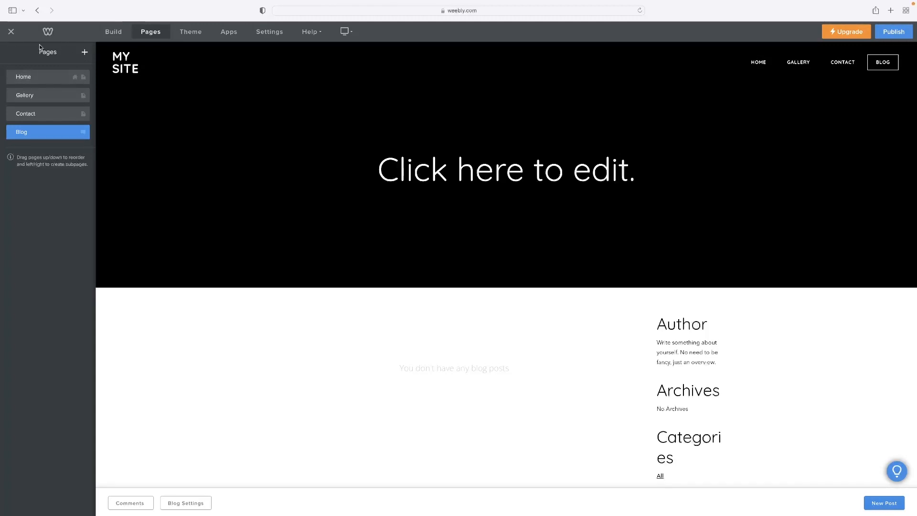
pyautogui.click(190, 32)
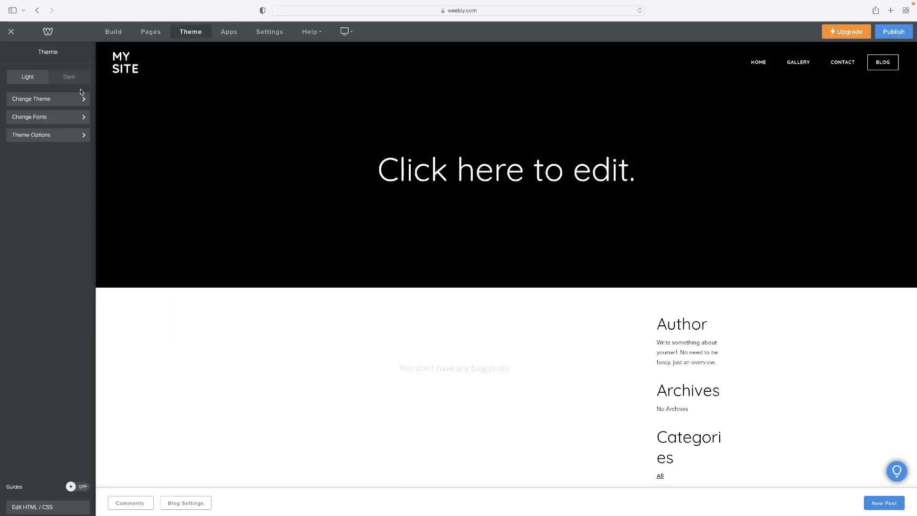
# Show the site's General settings with address, title, category and password fields.
pyautogui.click(124, 63)
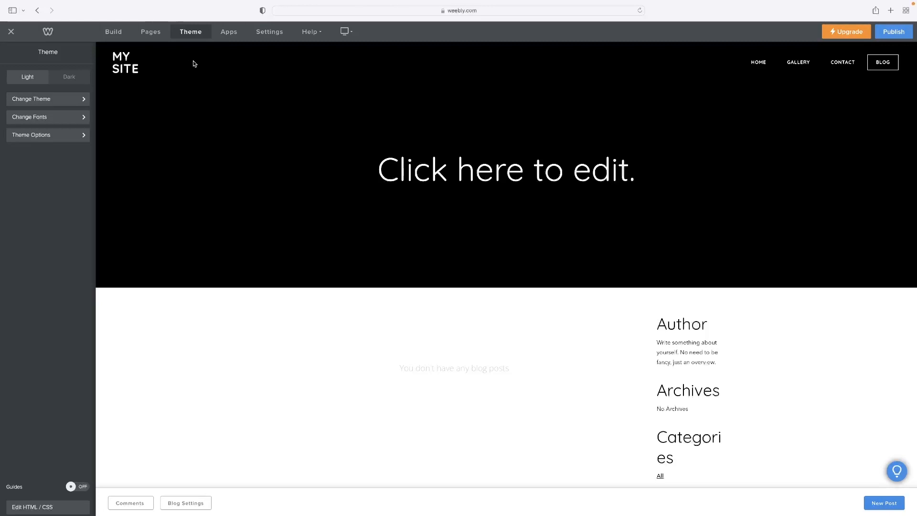
pyautogui.click(269, 31)
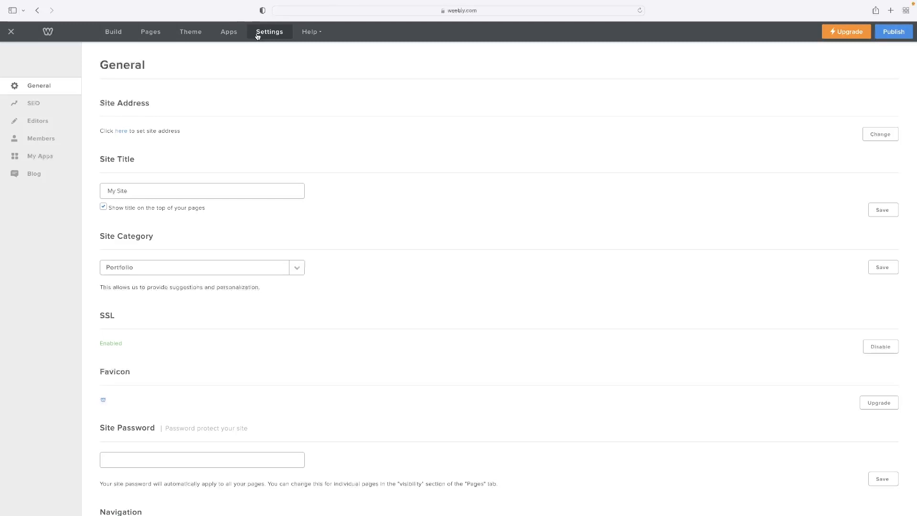
pyautogui.moveTo(244, 64)
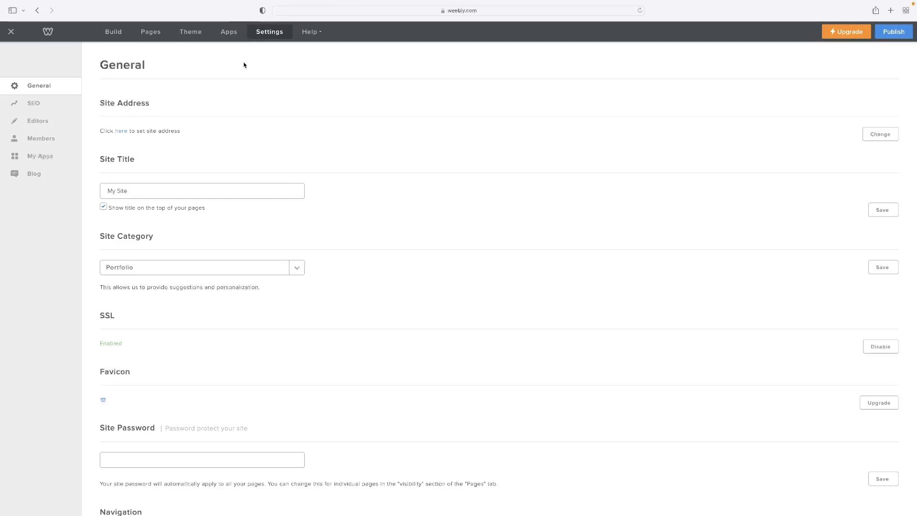
# Switch to the SEO settings showing description, meta keywords and header/footer code.
pyautogui.click(33, 103)
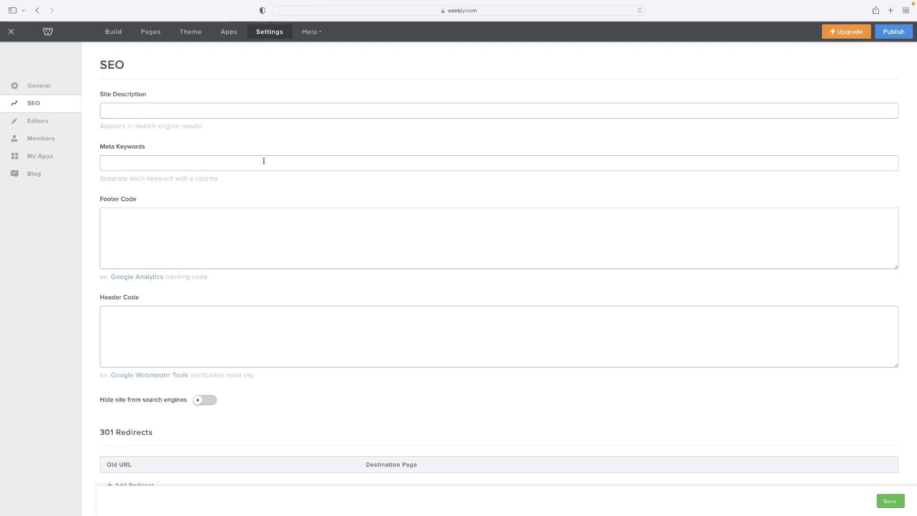
pyautogui.moveTo(294, 230)
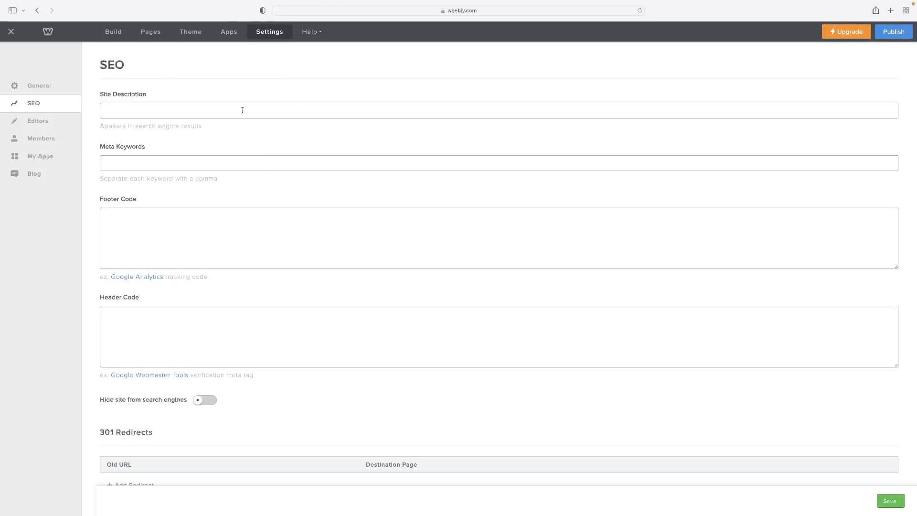
# Return to the Blog page editor and dismiss the site title options popup.
pyautogui.click(150, 31)
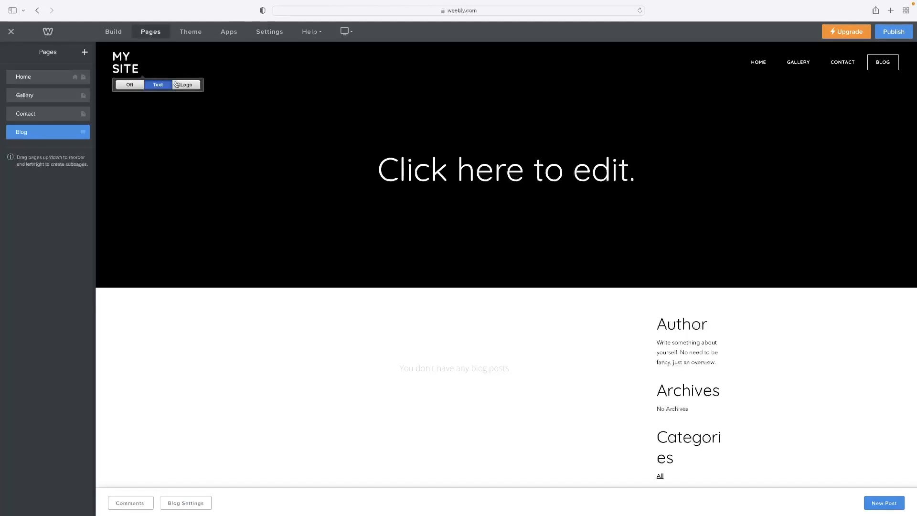
pyautogui.click(335, 126)
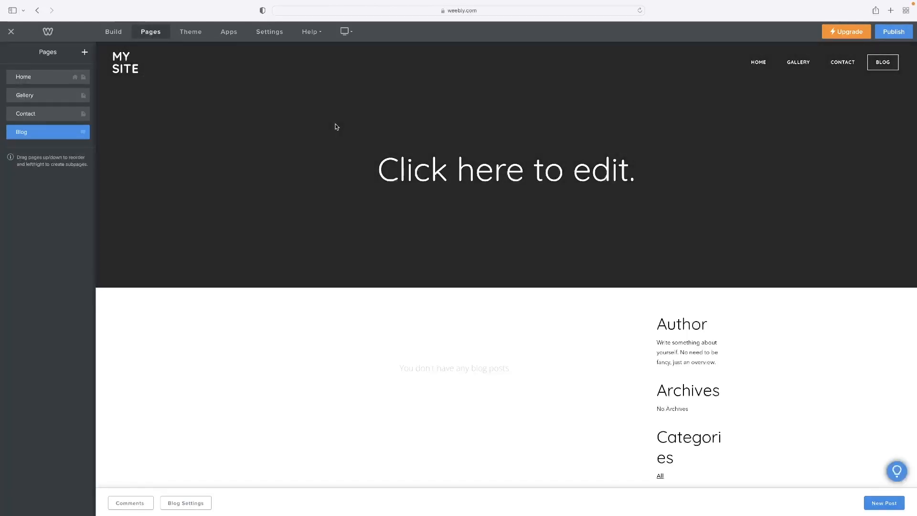
pyautogui.moveTo(331, 124)
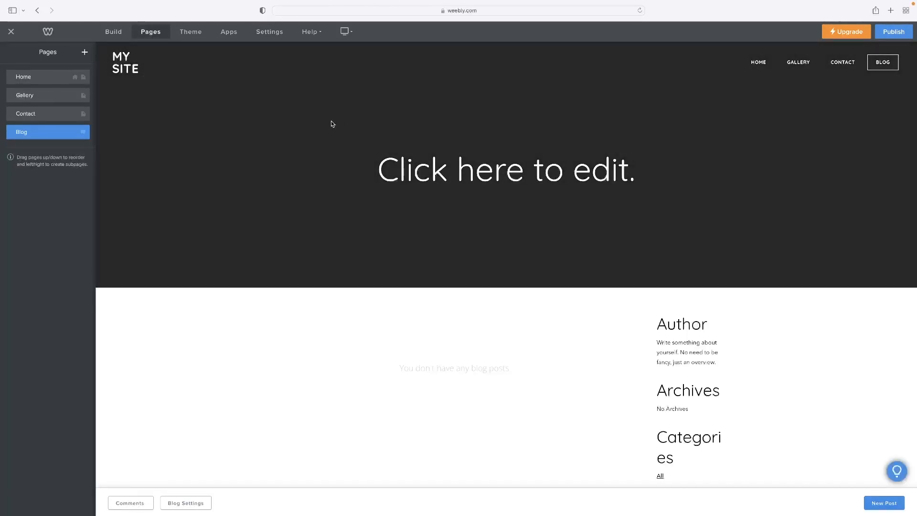